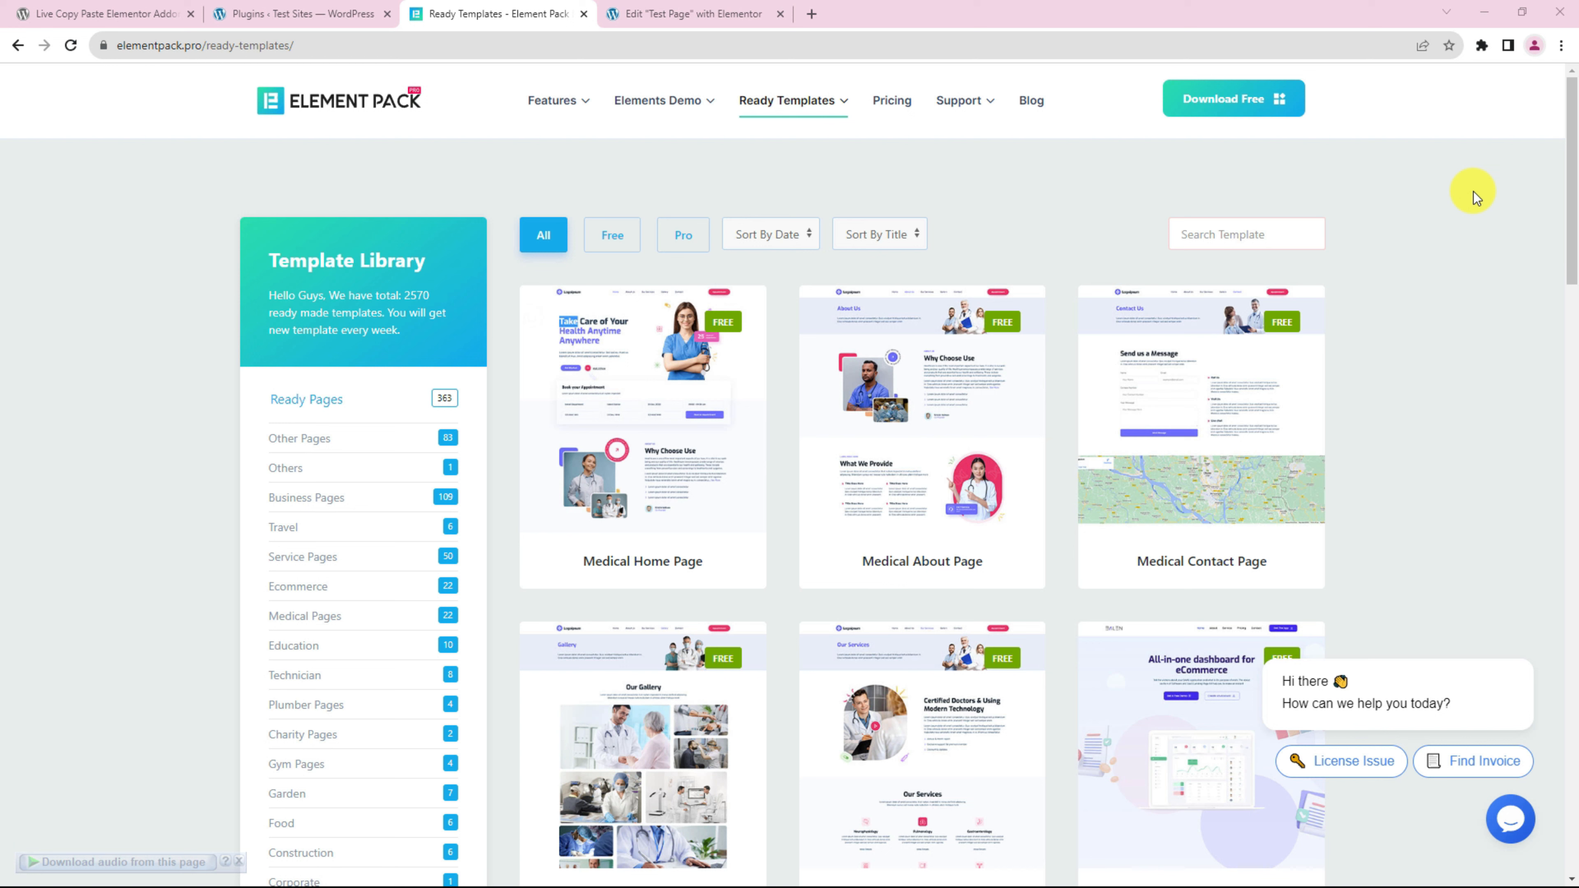
mouse_move(584, 503)
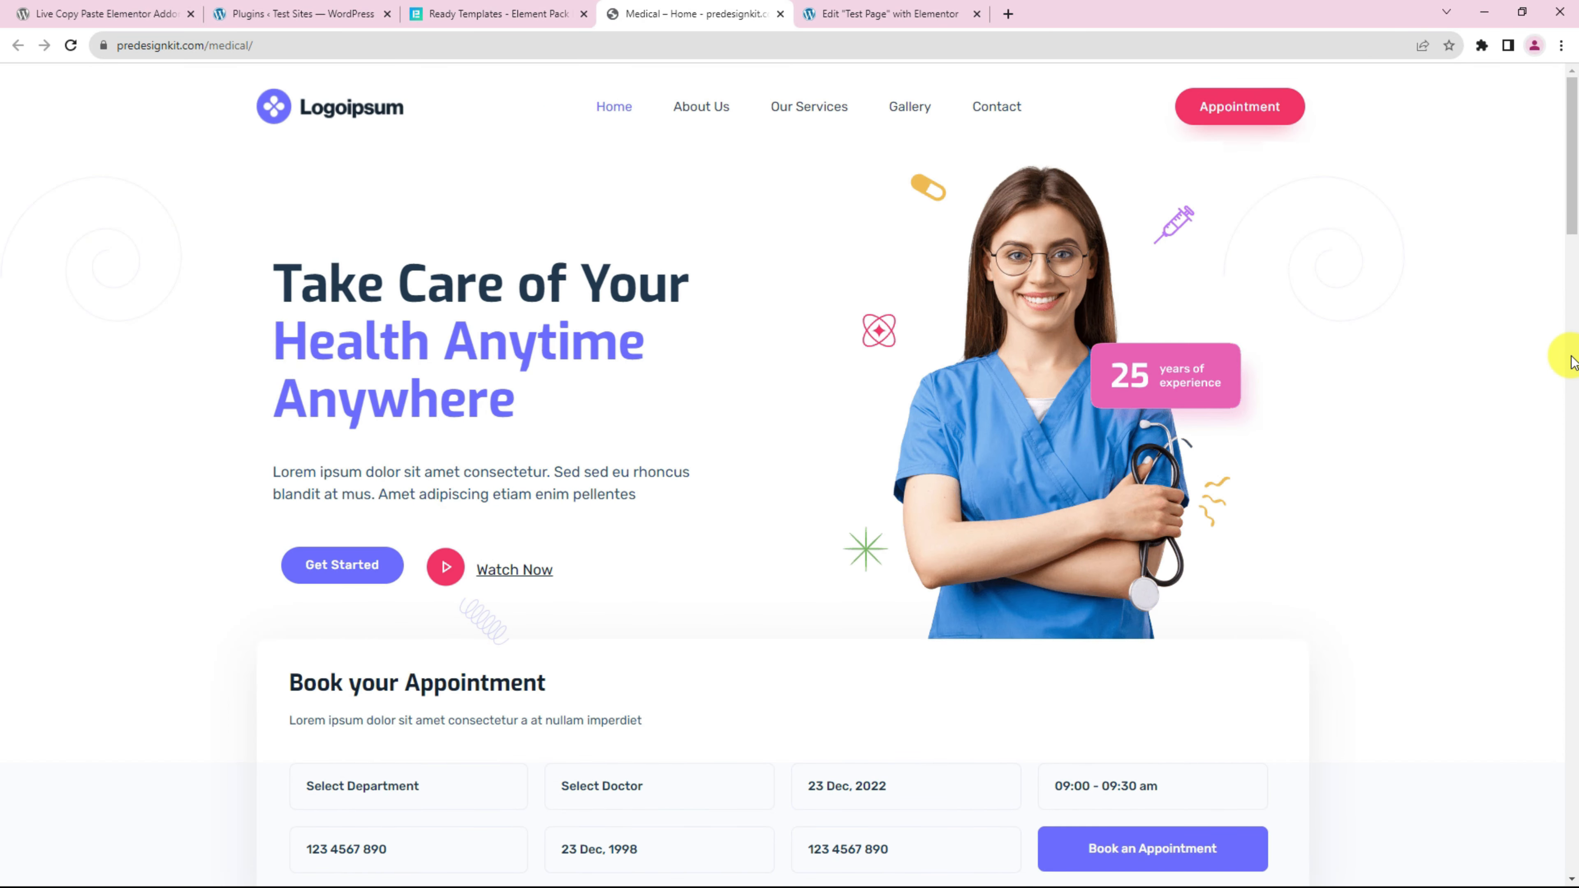
Live Copy the 'Why Choose Use' section from the predesignkit.com medical template
scroll("down", 3)
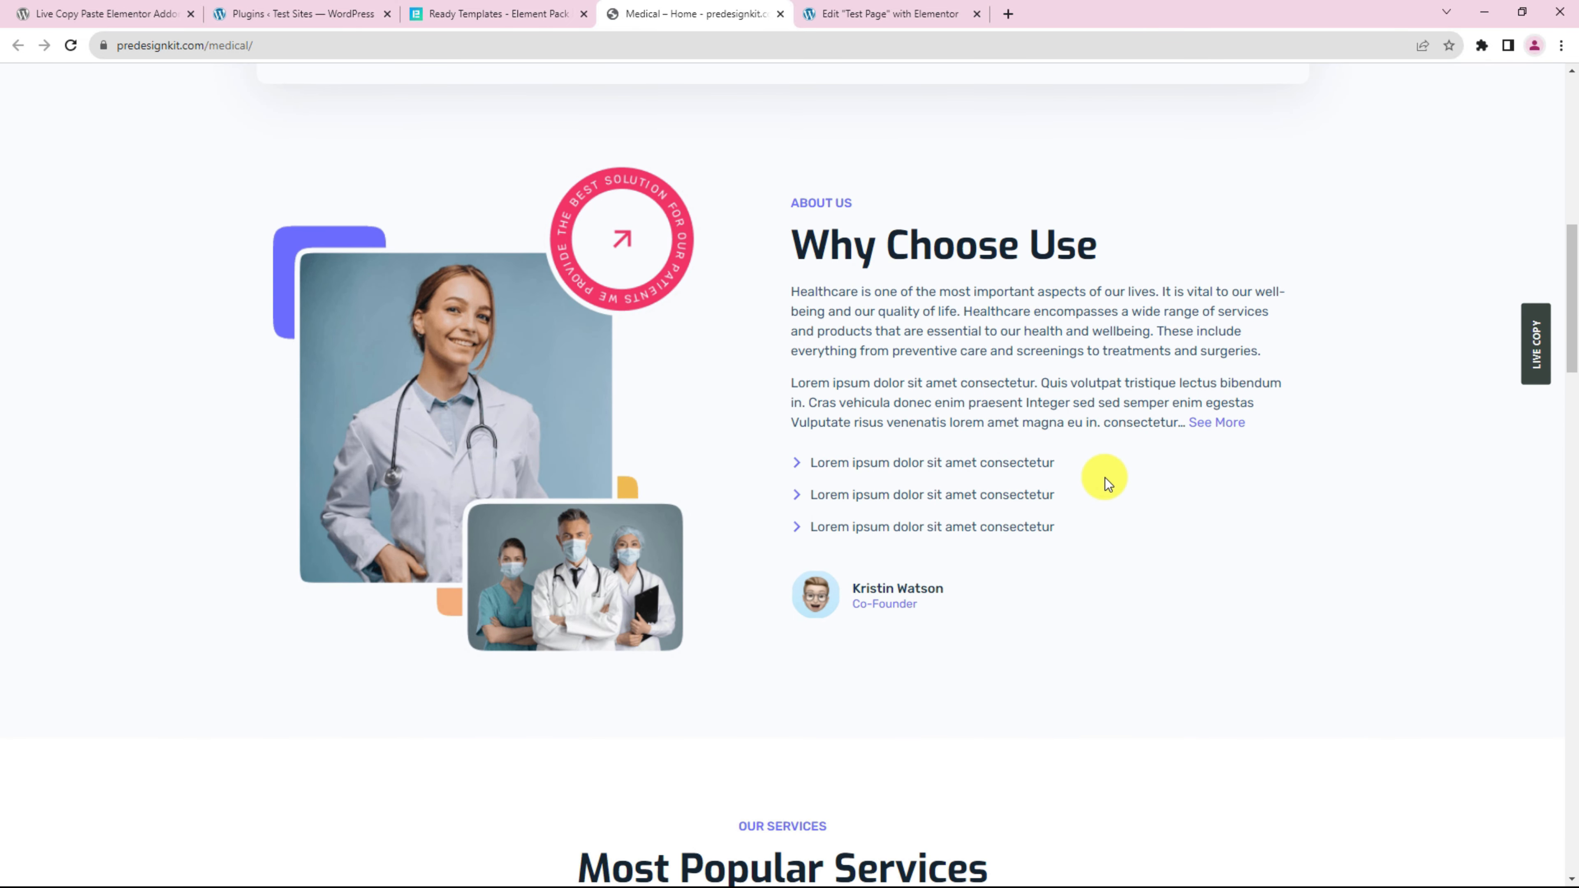
left_click(890, 14)
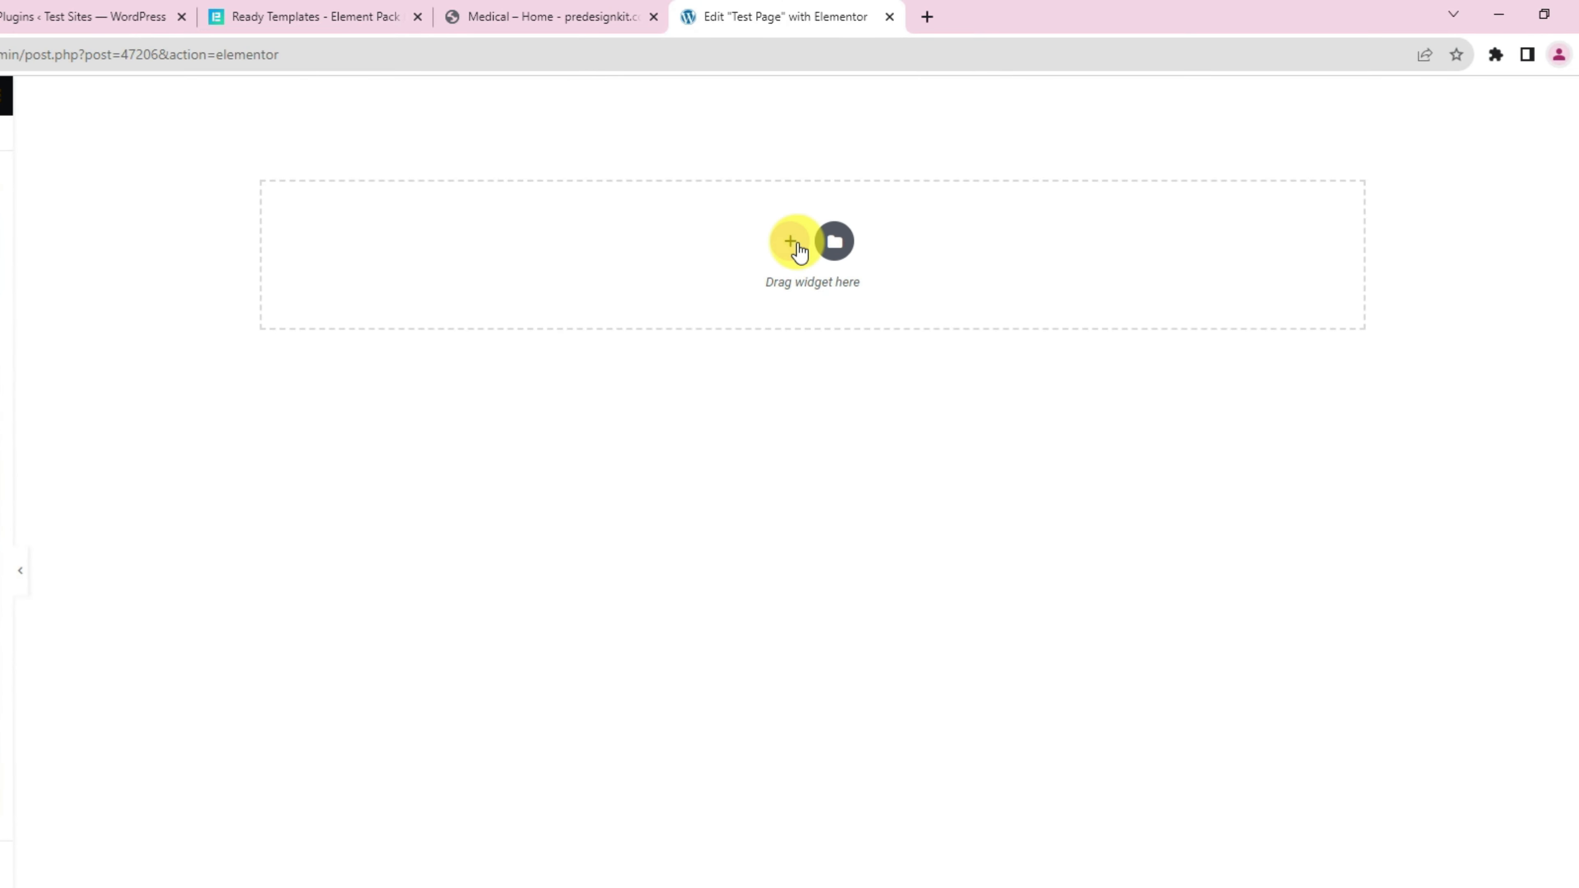
Choose 'Paste from other site' on the empty Test Page drop area
right_click(792, 241)
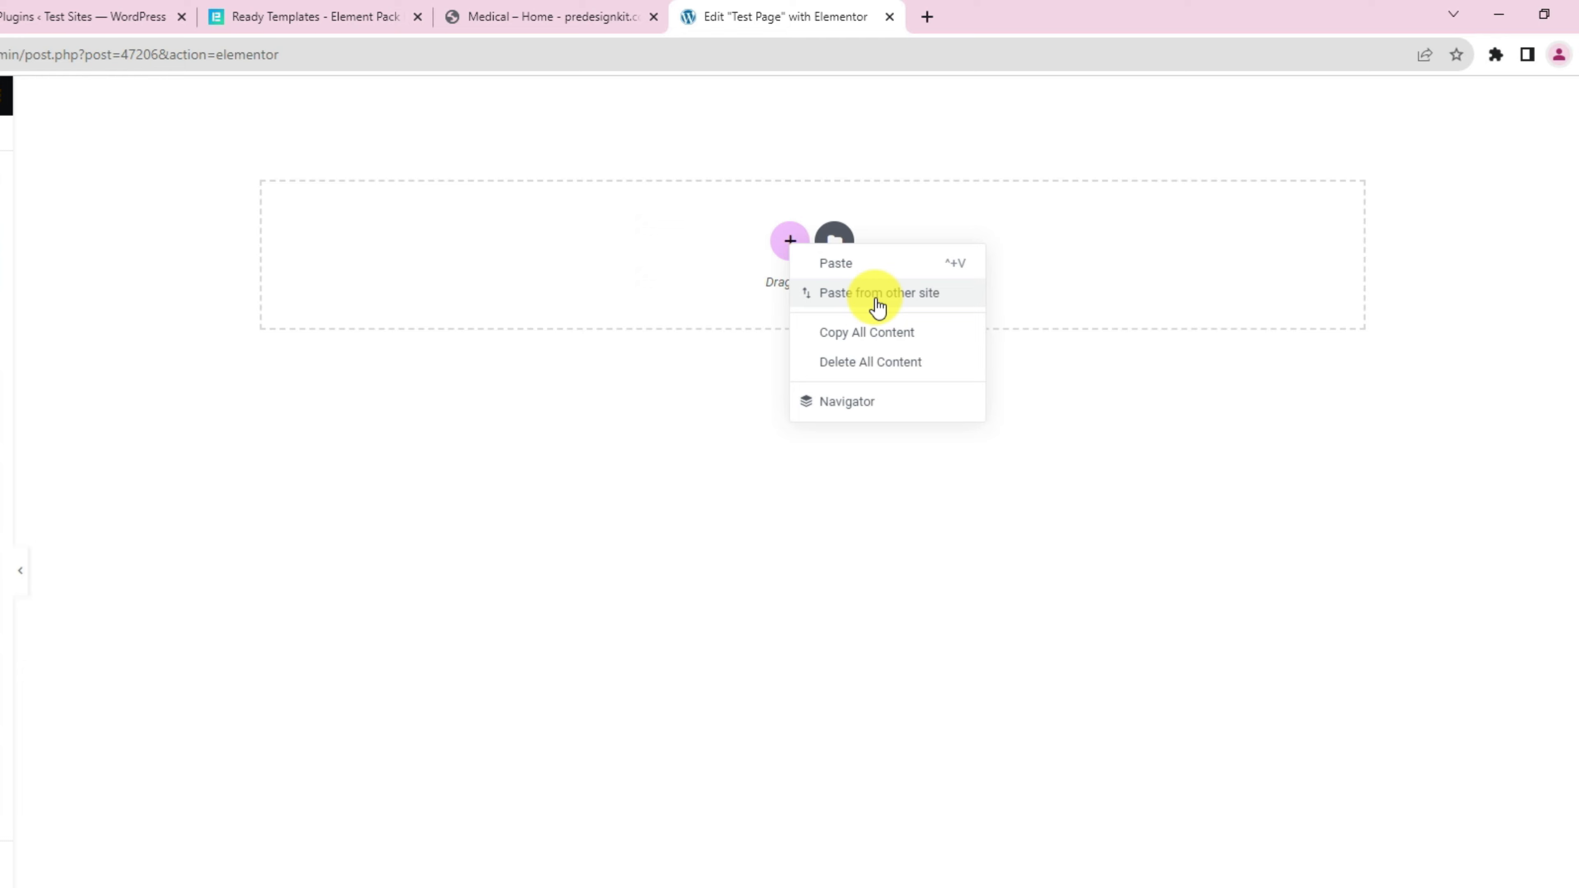
left_click(877, 292)
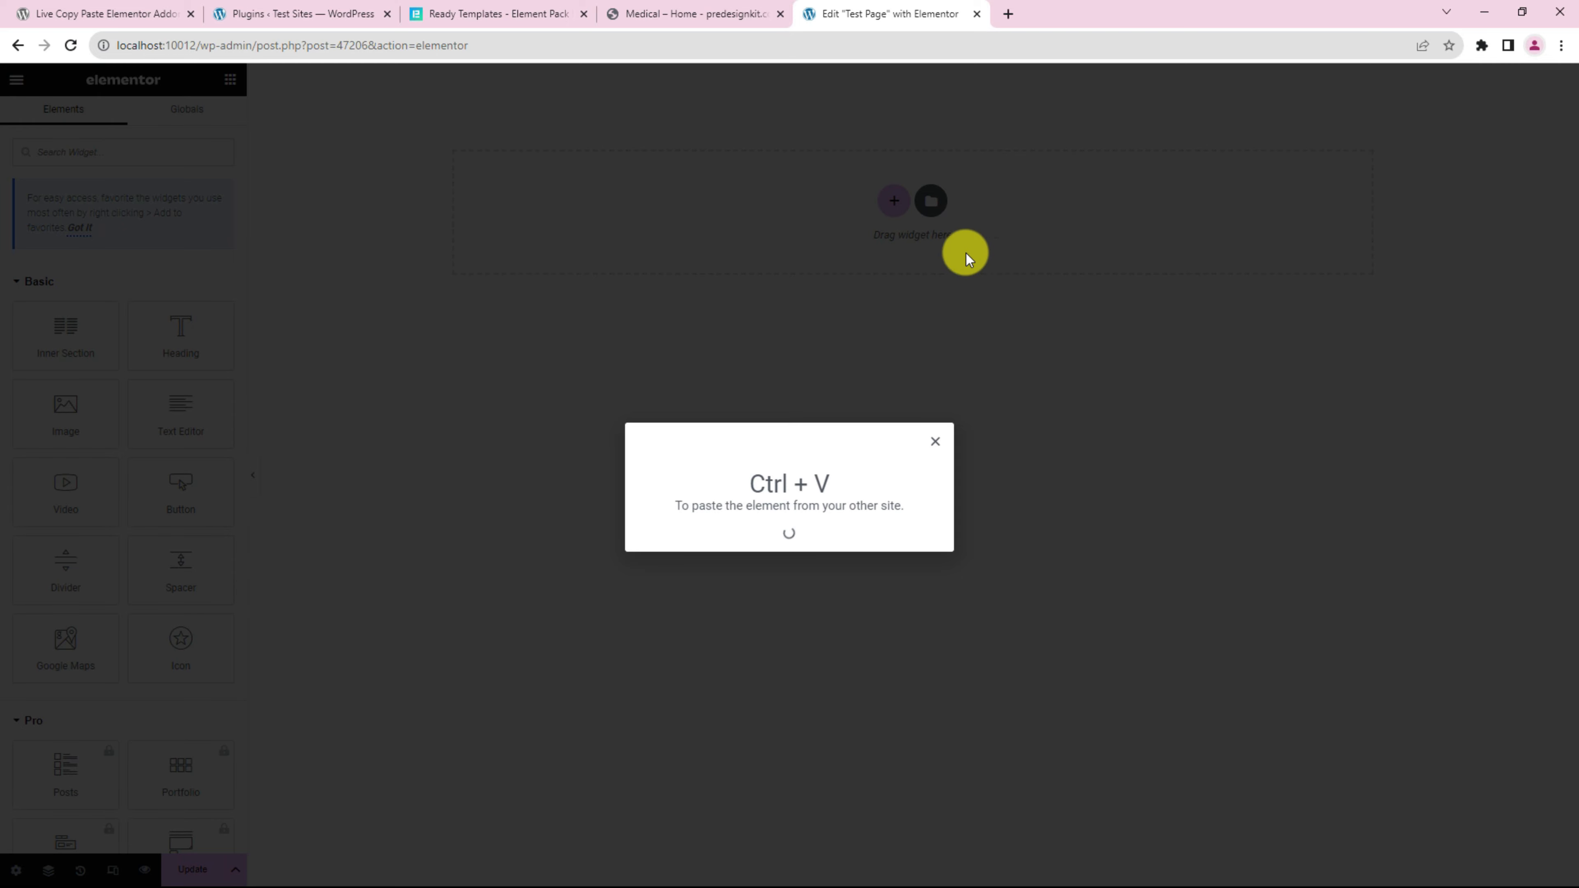
Paste the copied 'Why Choose Use' section with its doctor photos into the Test Page
key("ctrl+v")
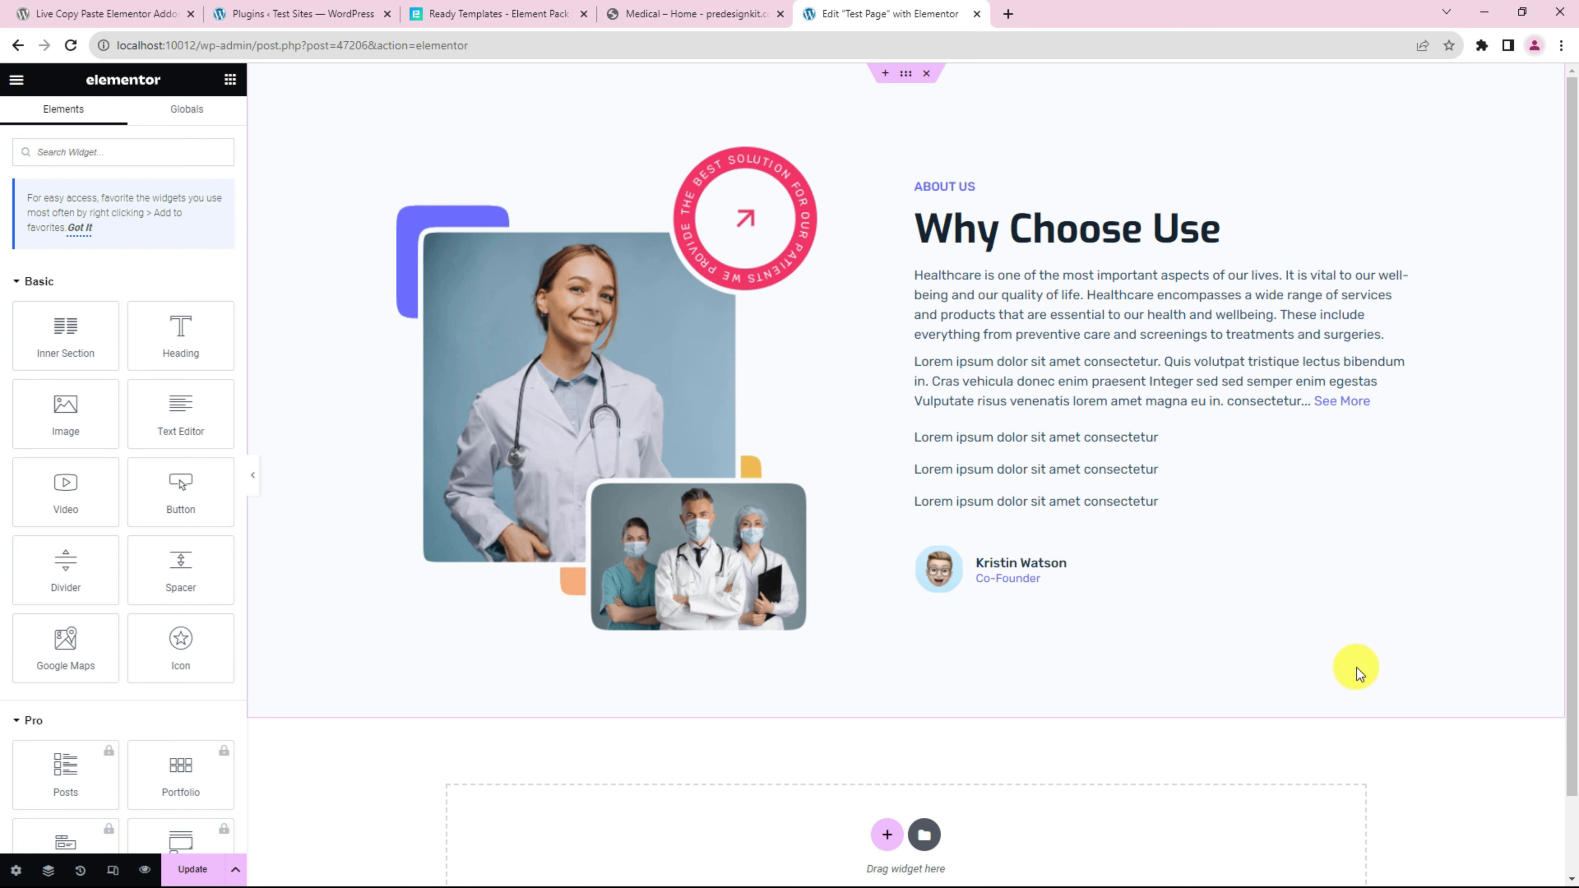